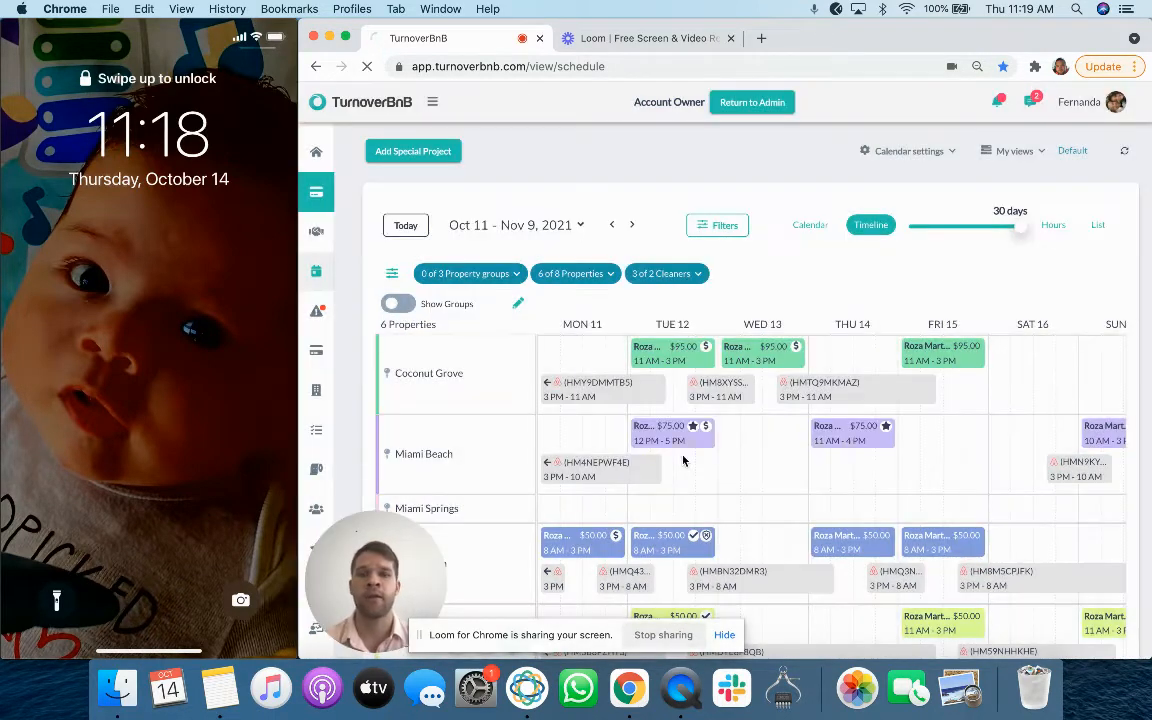
- Add a published Miami Springs special project for 14 Oct, 11:30 AM–4:30 PM with the default checklist
left_click(413, 151)
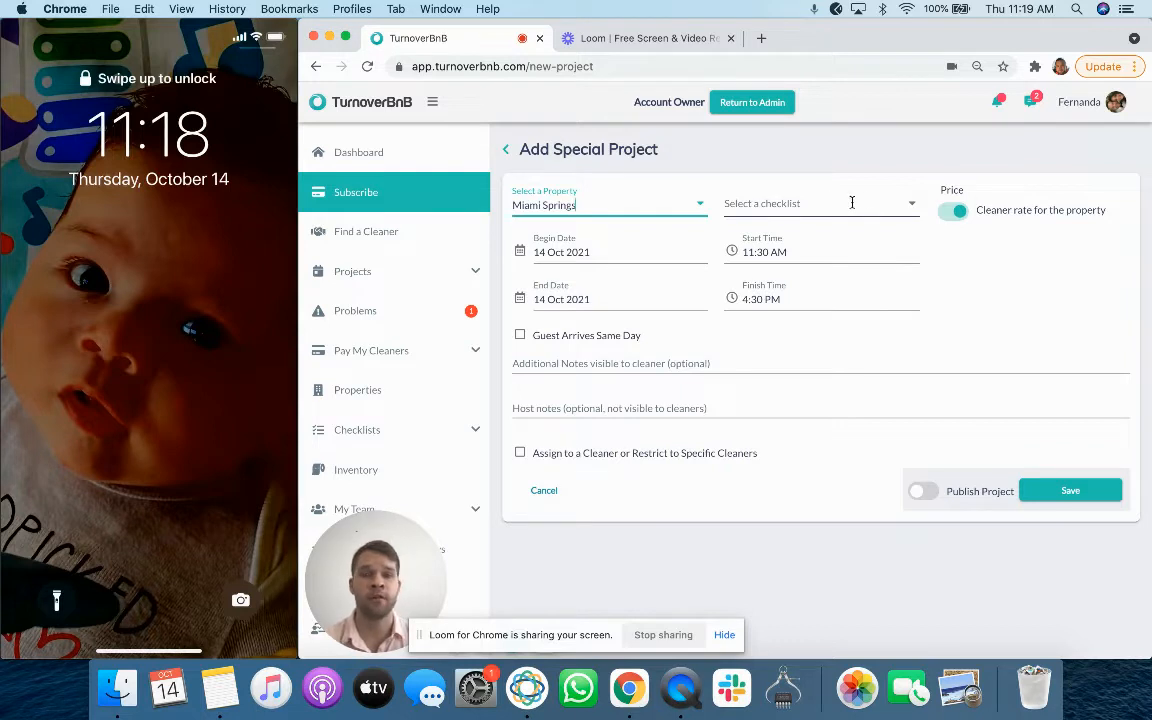
mouse_move(975, 526)
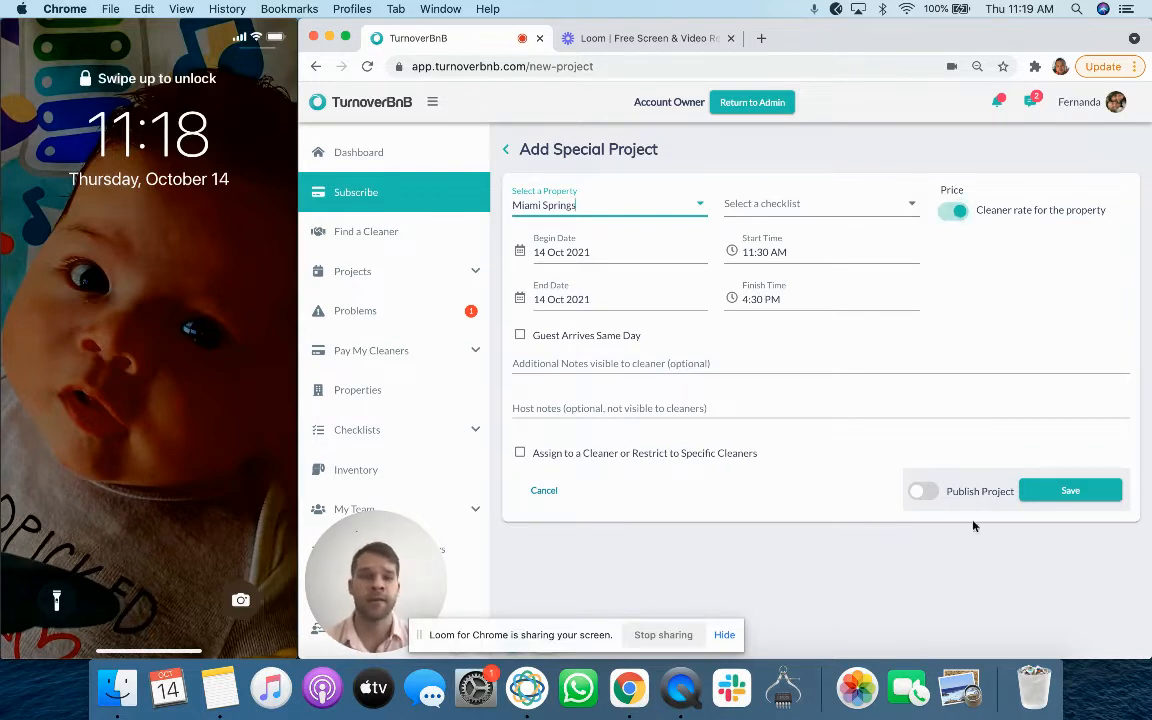
left_click(815, 204)
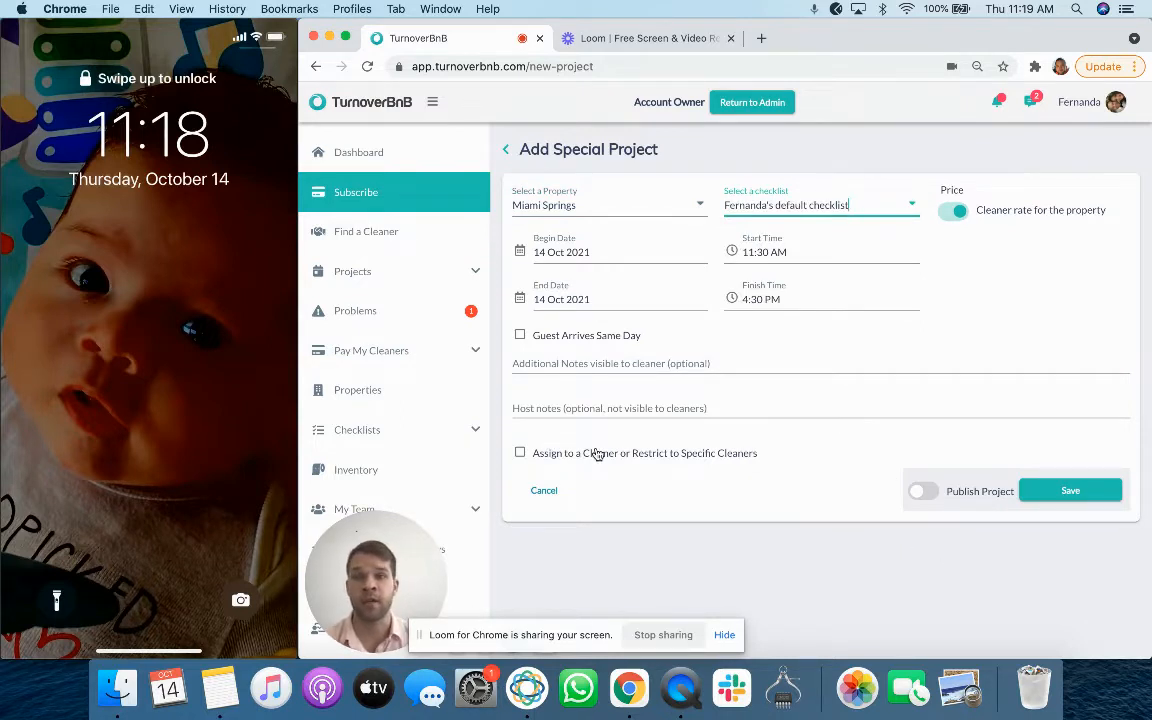
mouse_move(1010, 490)
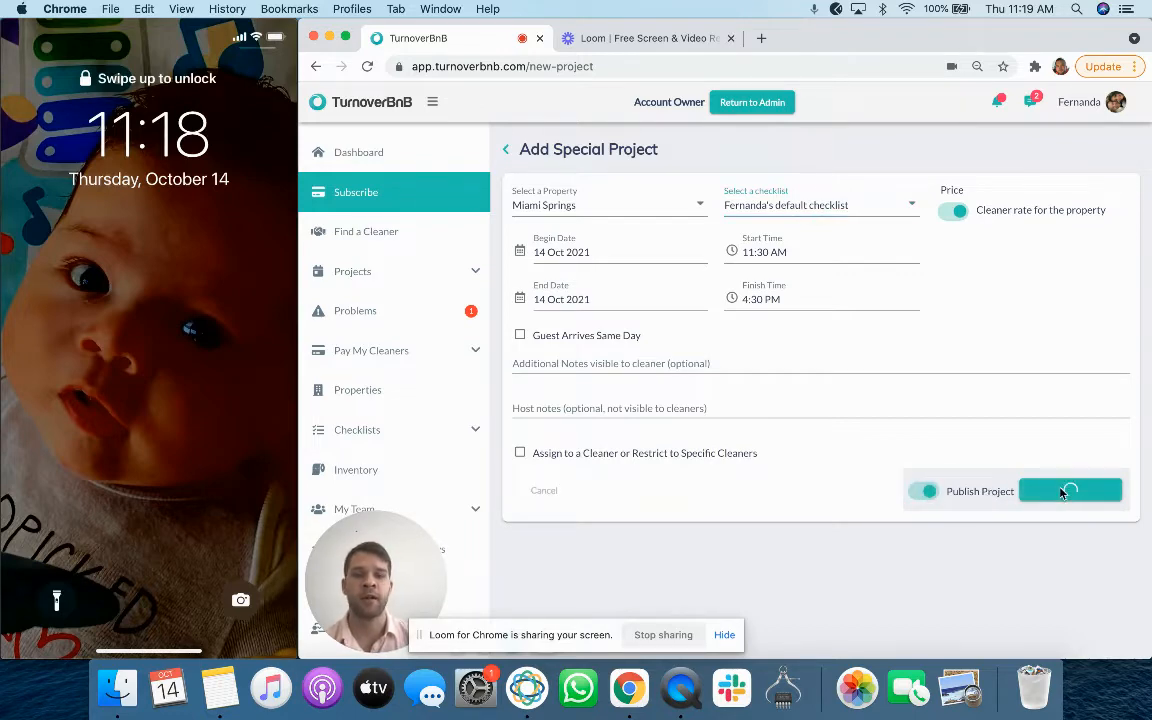
- Open the Miami Springs request notification, view it under Requests, then go to Home
left_click(1070, 491)
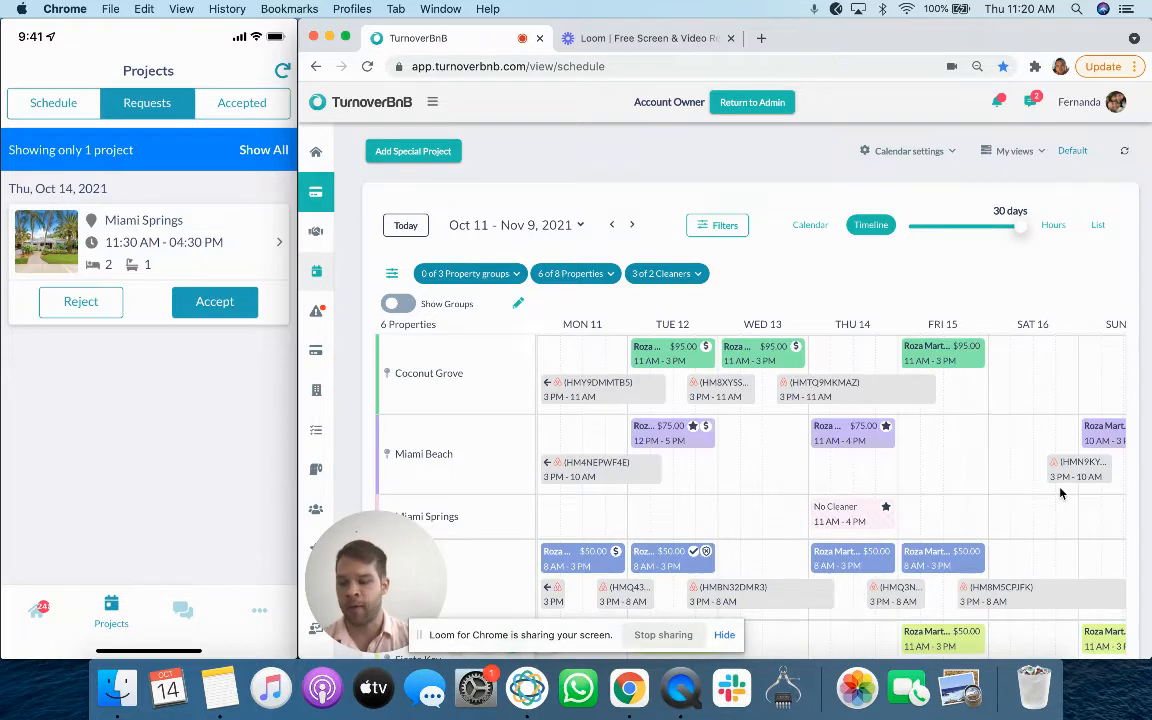
left_click(180, 242)
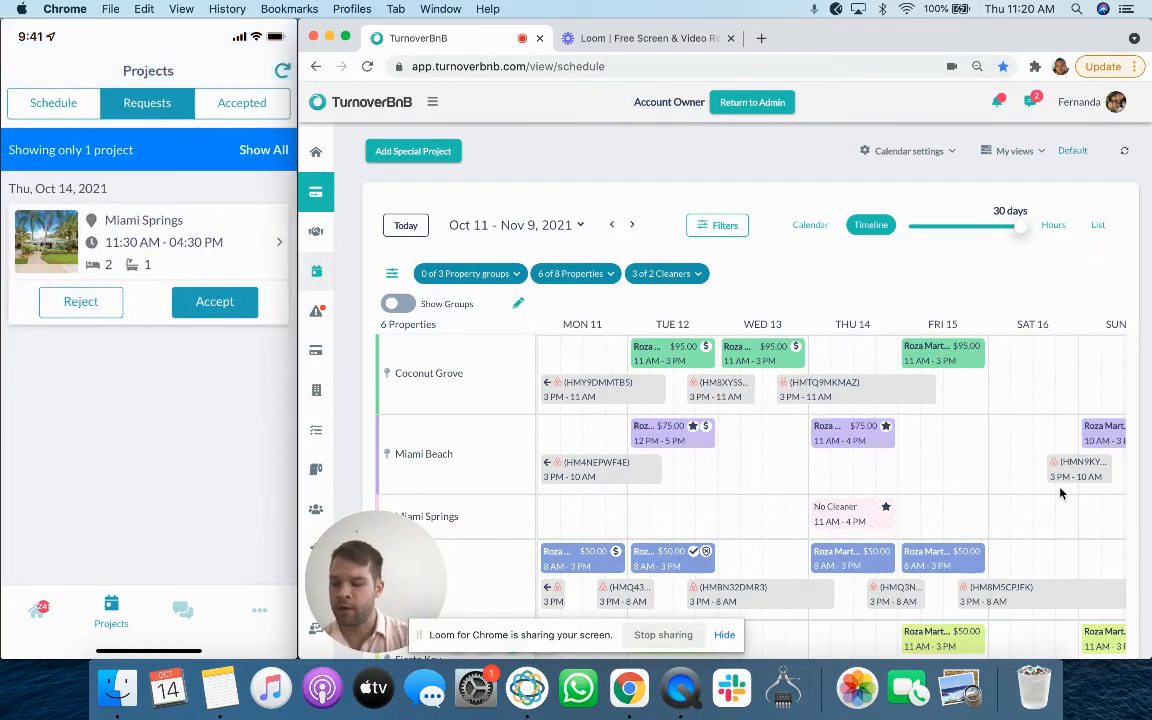
left_click(37, 610)
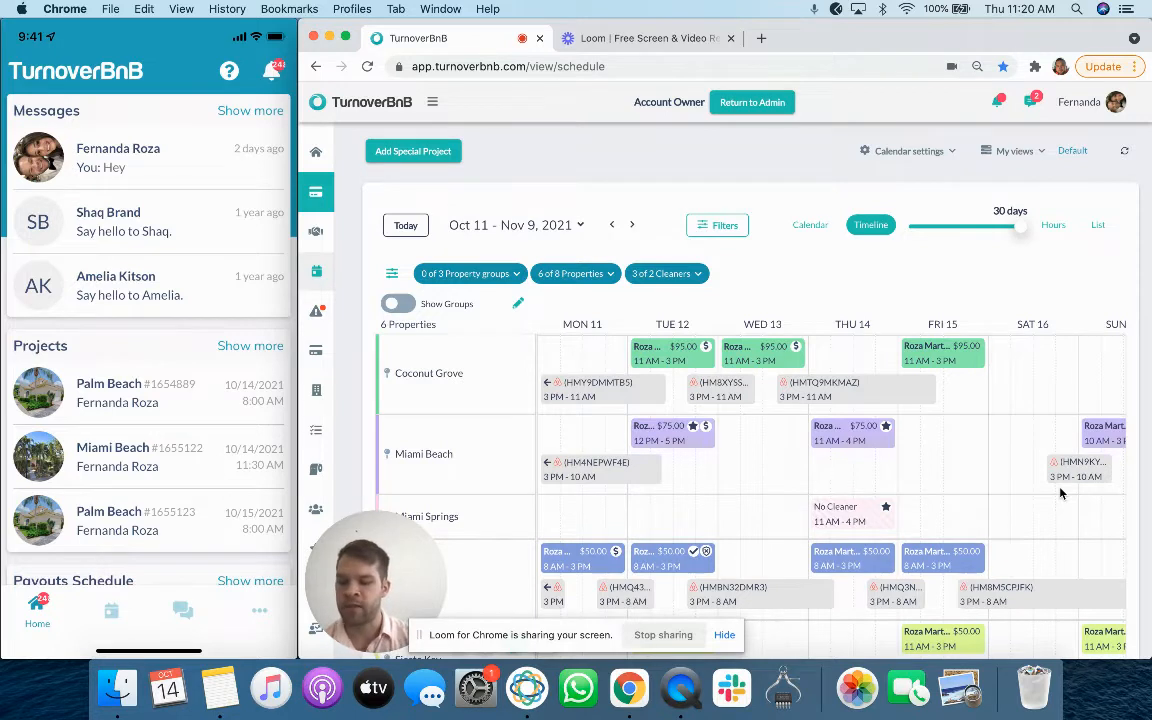
- Show the Projects Schedule view for Thursday, October 14
scroll("down", 3)
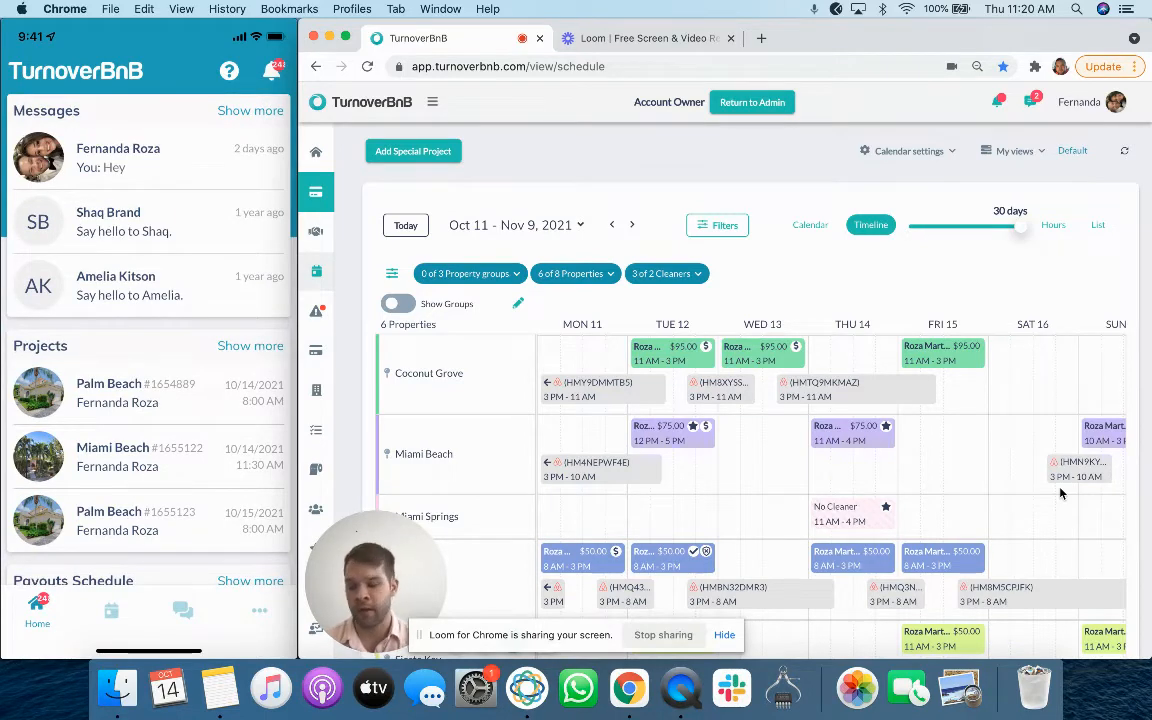
left_click(111, 610)
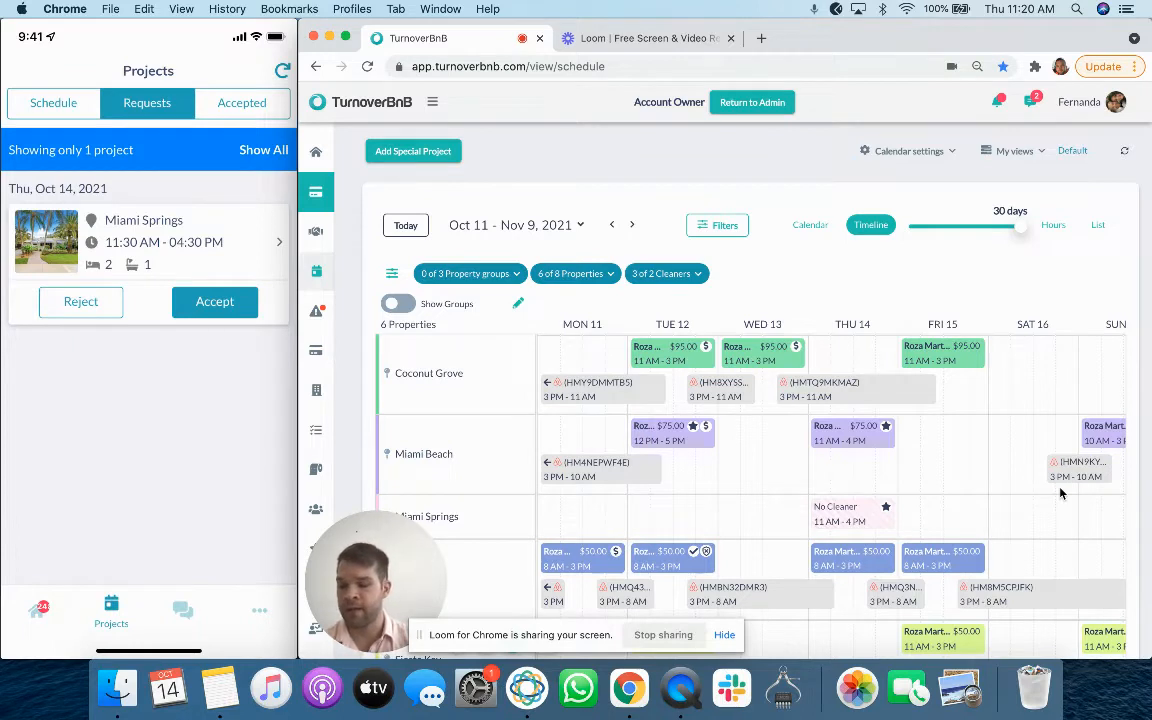
left_click(53, 103)
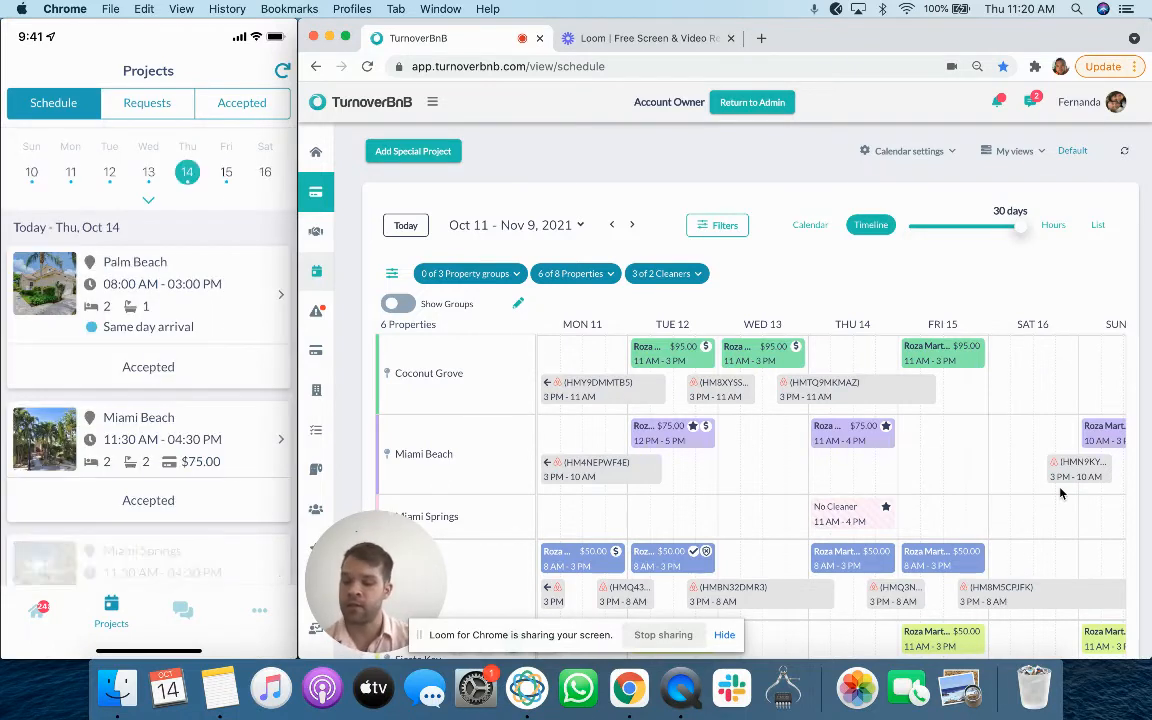
- Accept the Miami Springs project and open the Palm Beach project details
scroll("down", 3)
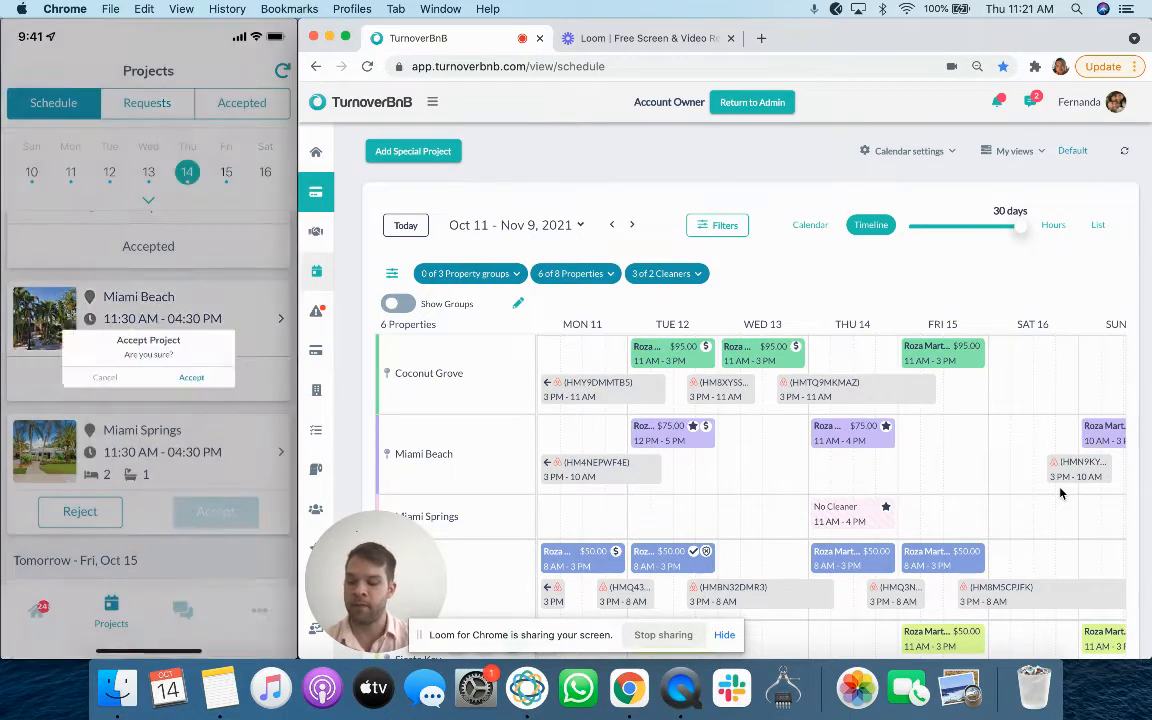
left_click(191, 377)
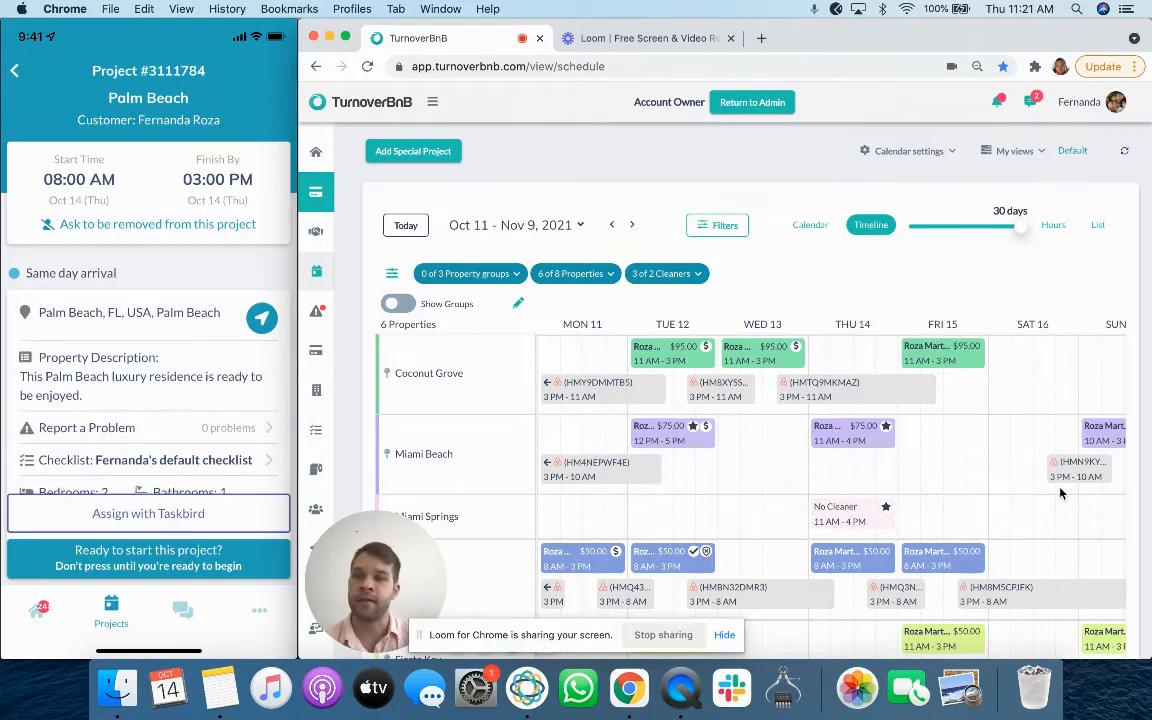
scroll("down", 3)
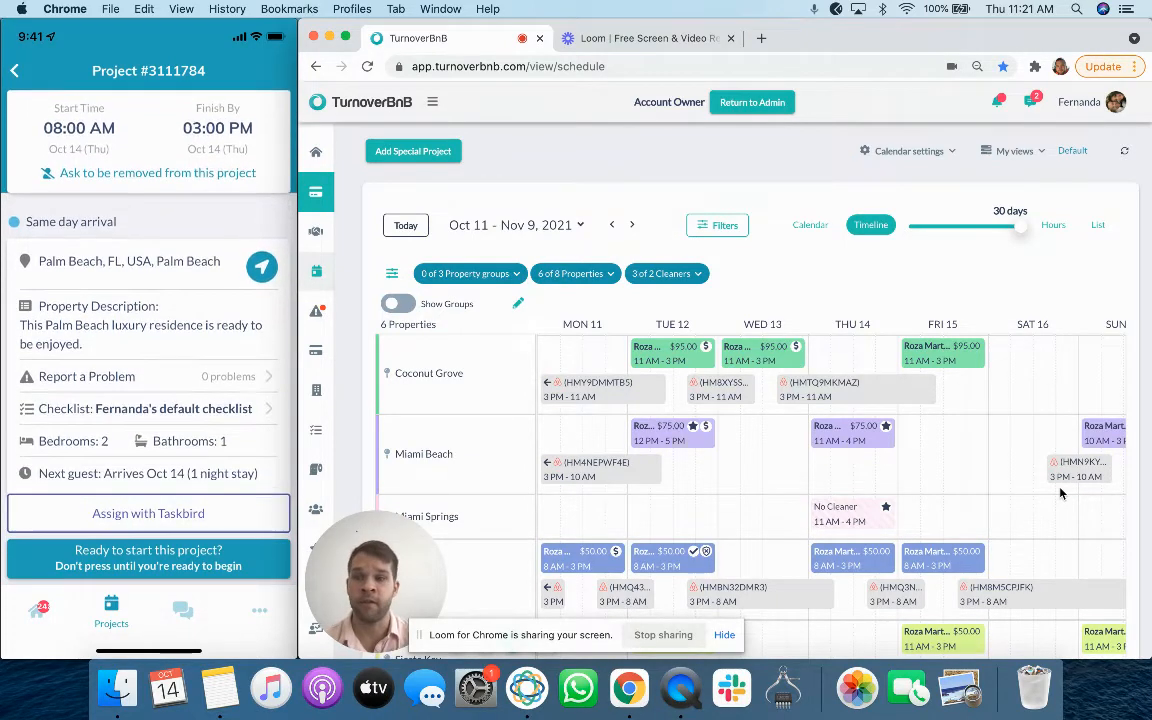
left_click(147, 103)
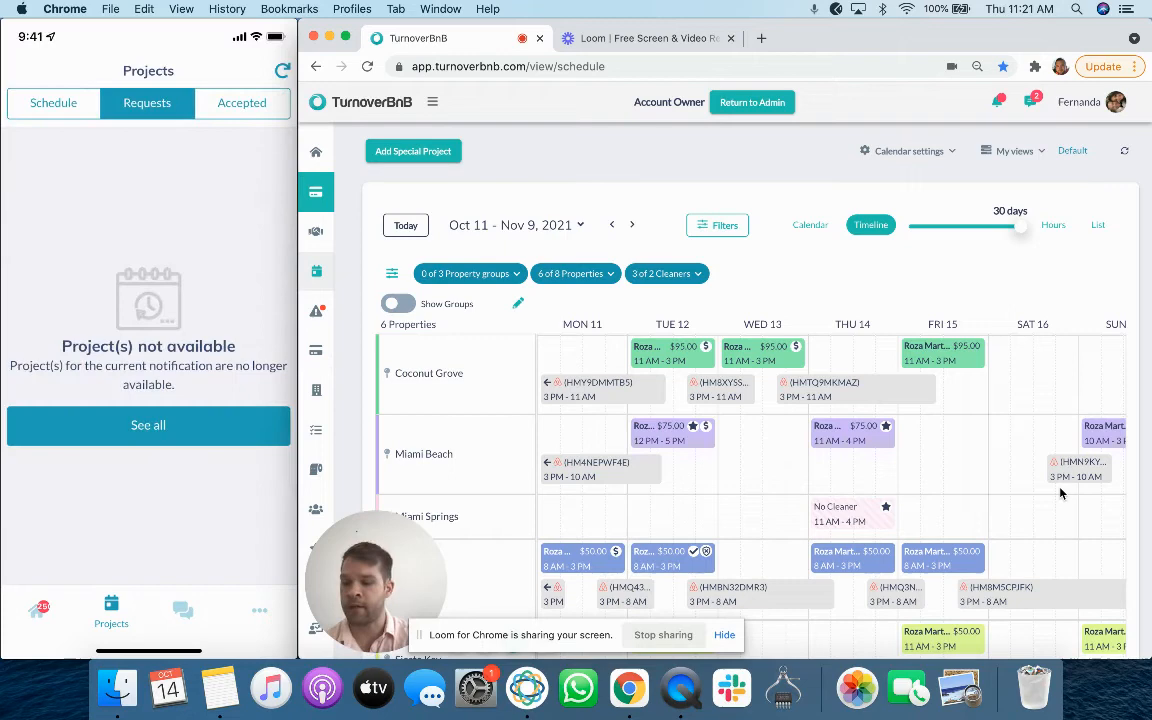
left_click(53, 103)
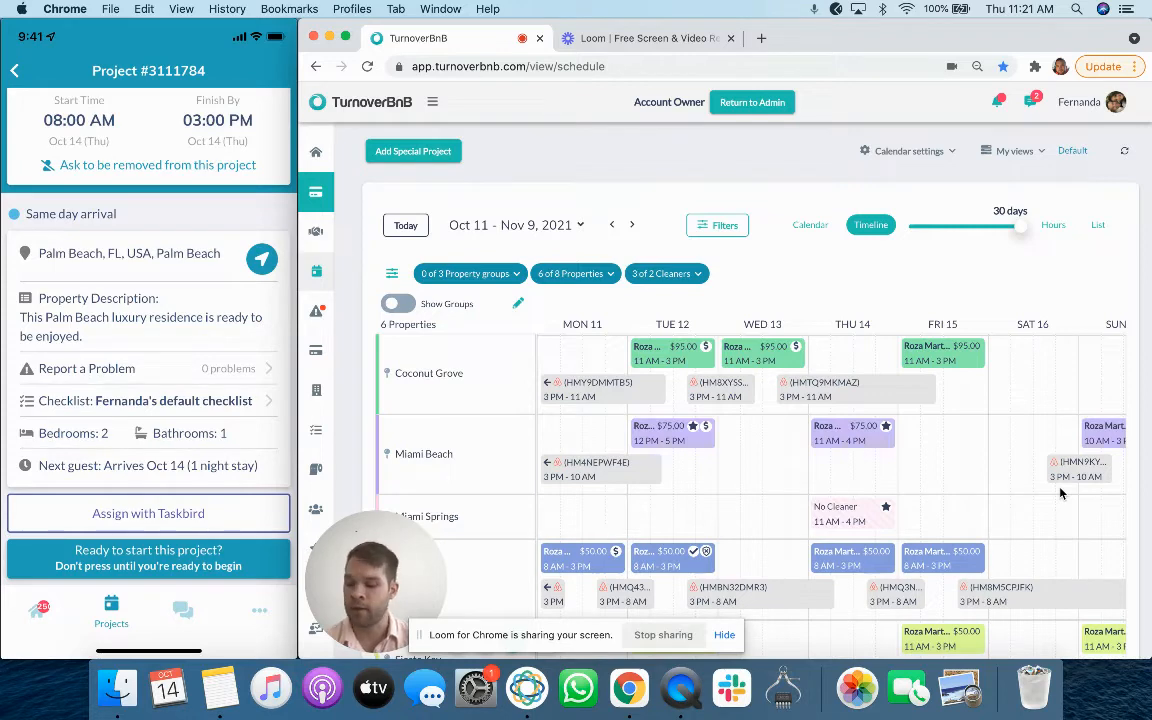
- Start the Palm Beach project and attach a Living Room photo to its checklist
left_click(148, 557)
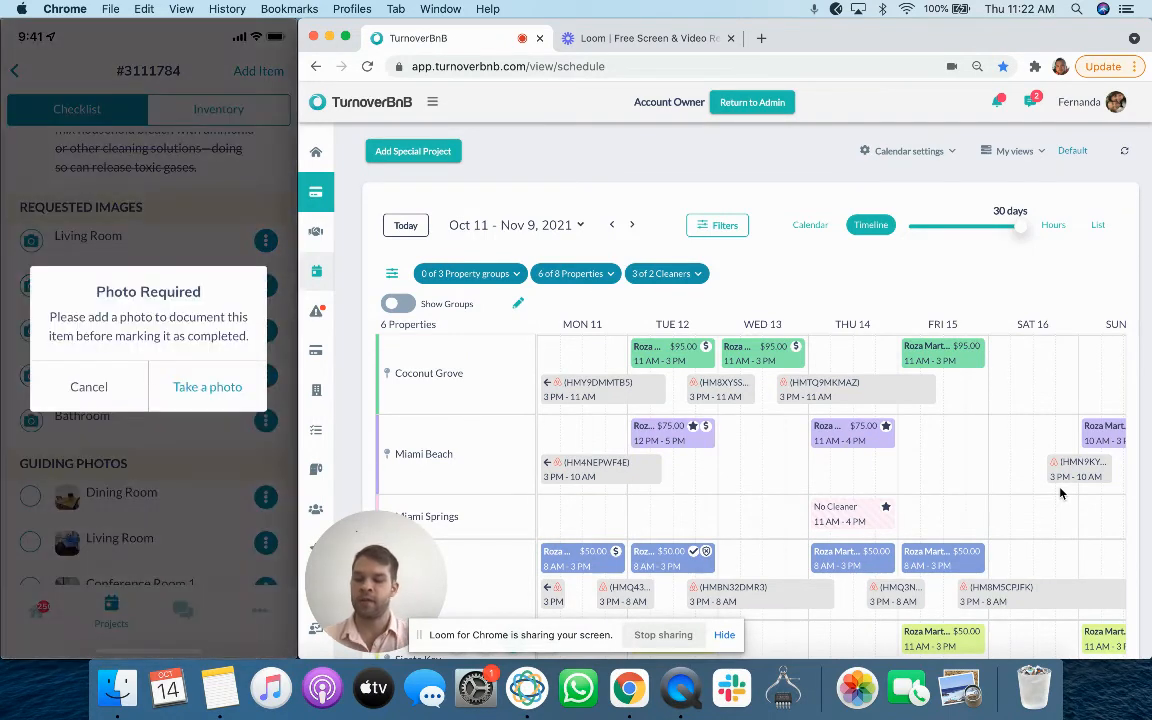
left_click(207, 387)
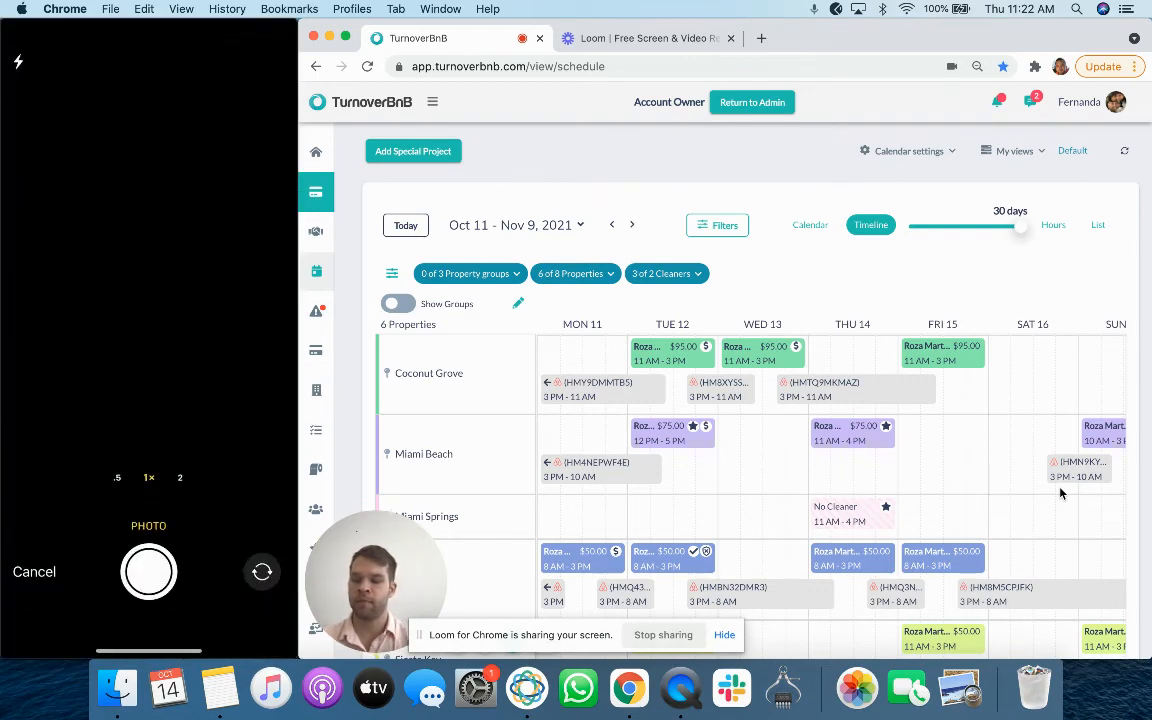
left_click(149, 571)
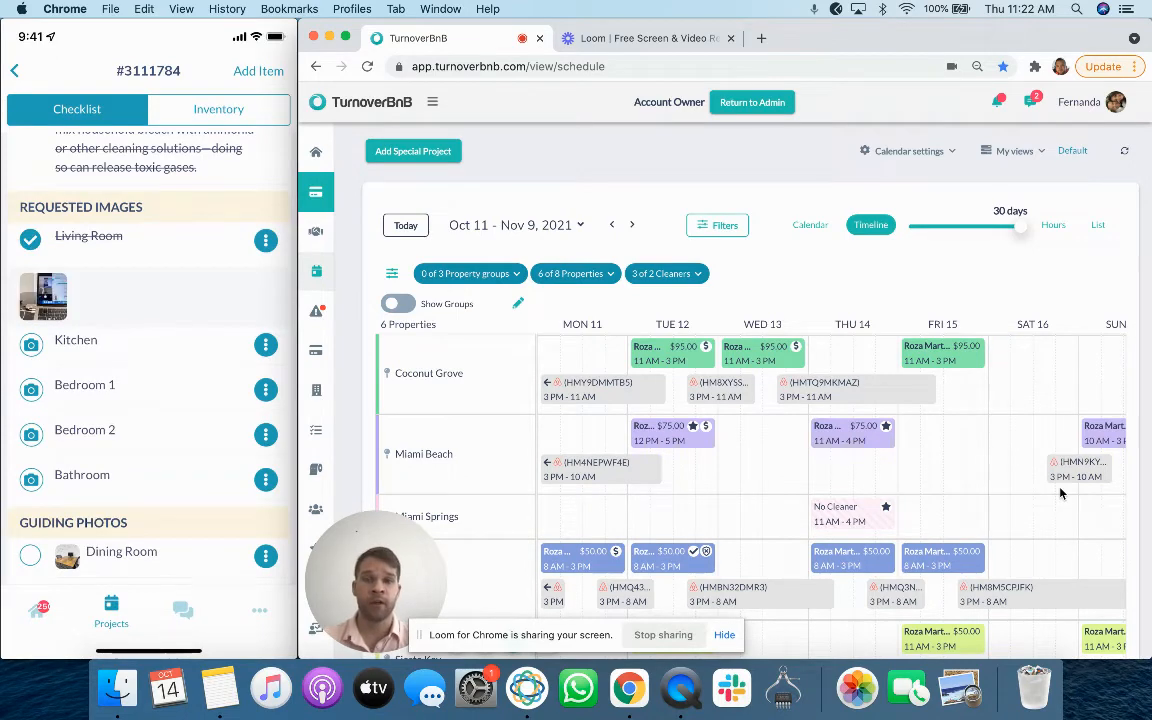
scroll("down", 3)
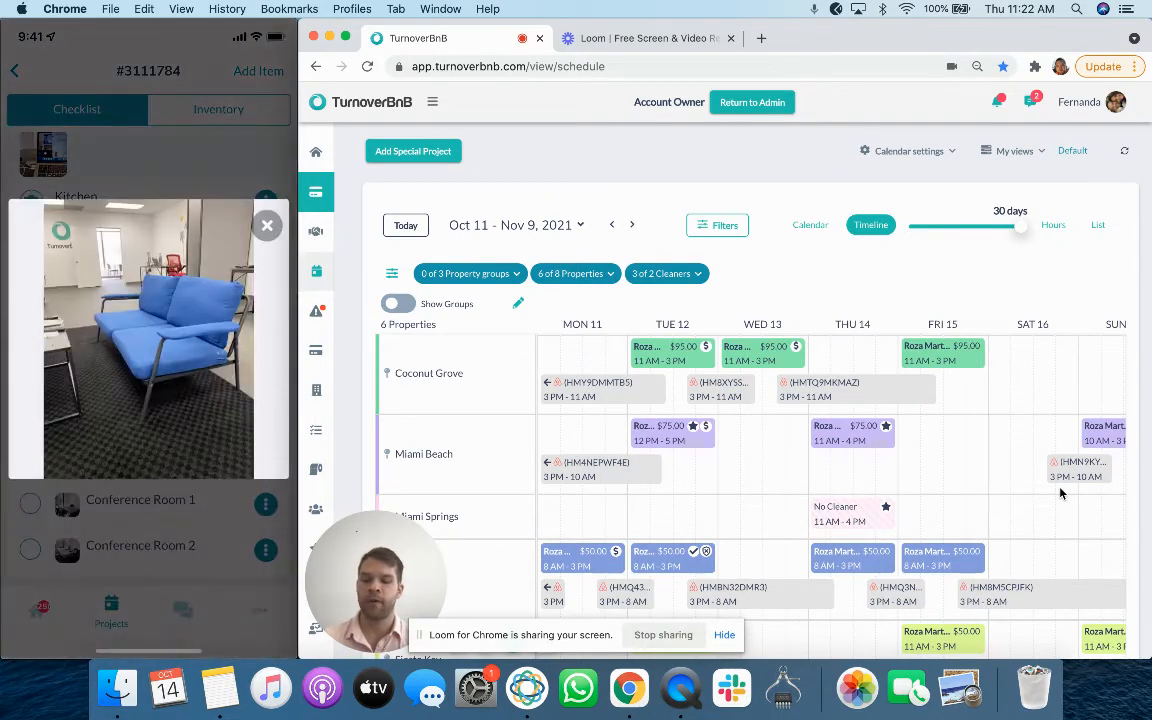
left_click(267, 225)
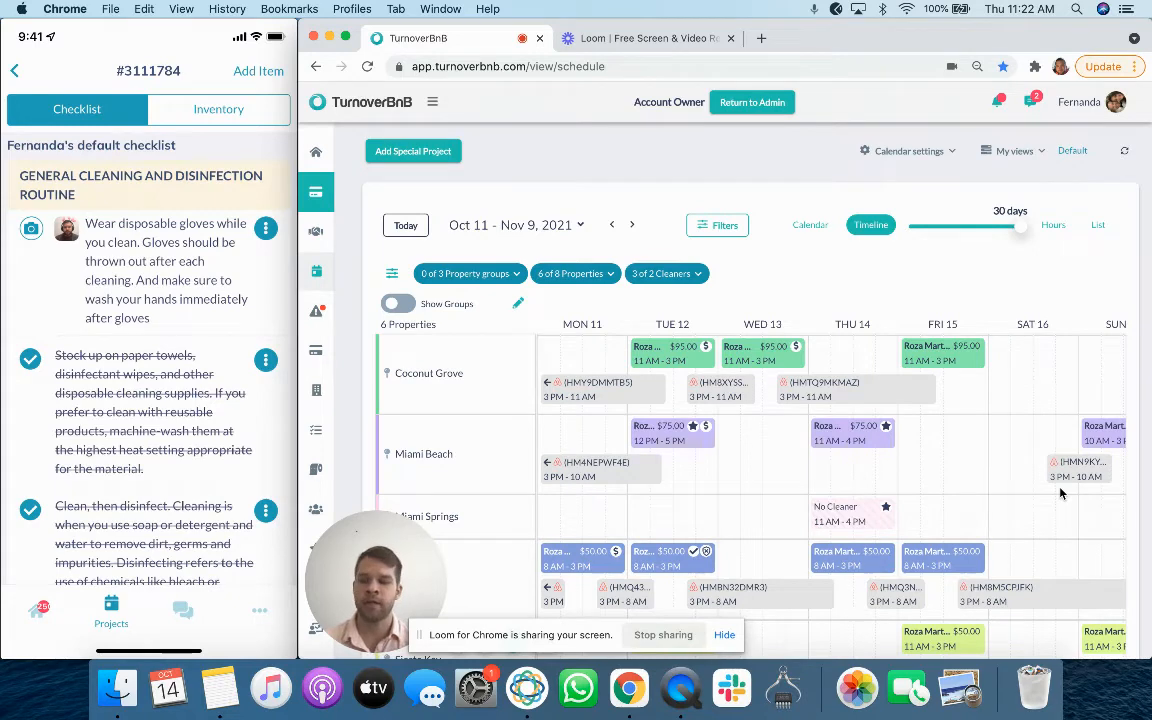
- Set inventory to Paper Towels 5, Hand Soap Medium, Cups 4, then return to overview
left_click(218, 109)
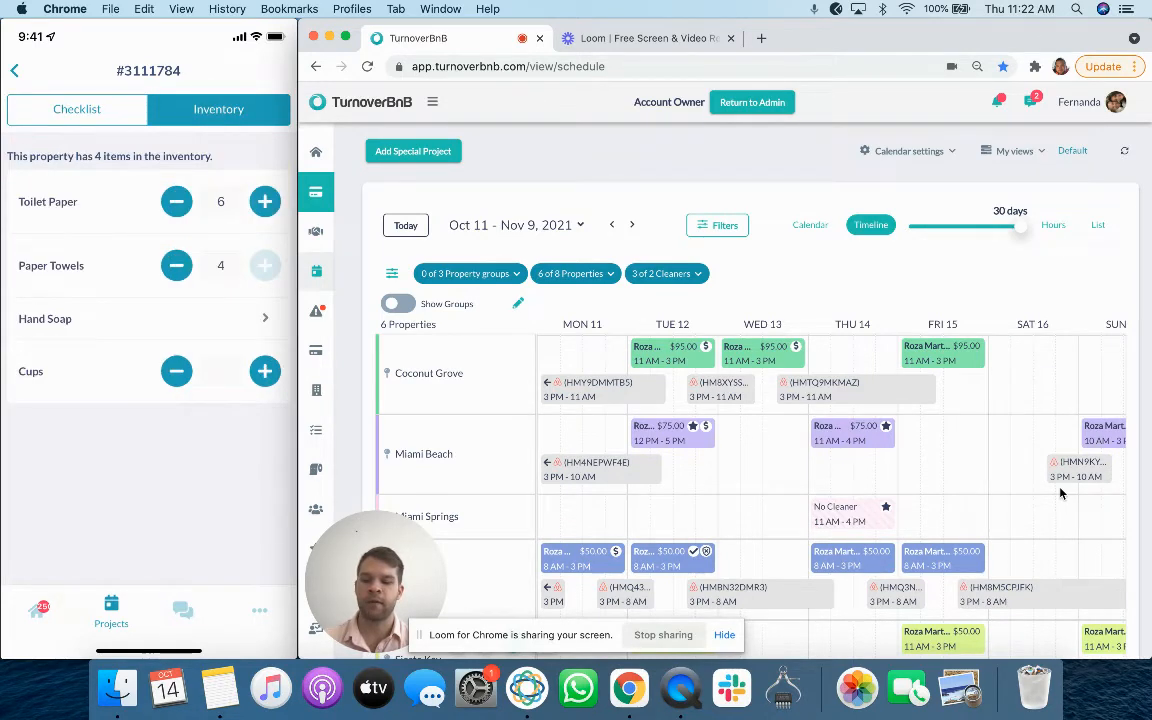
left_click(265, 266)
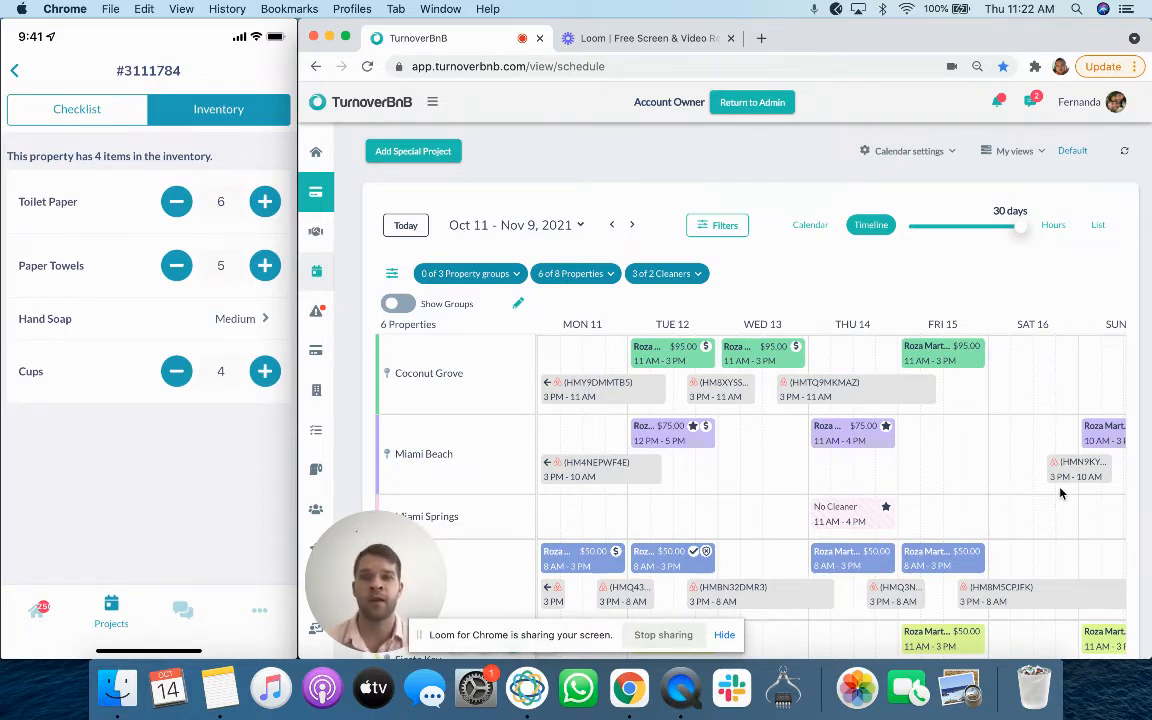
left_click(15, 70)
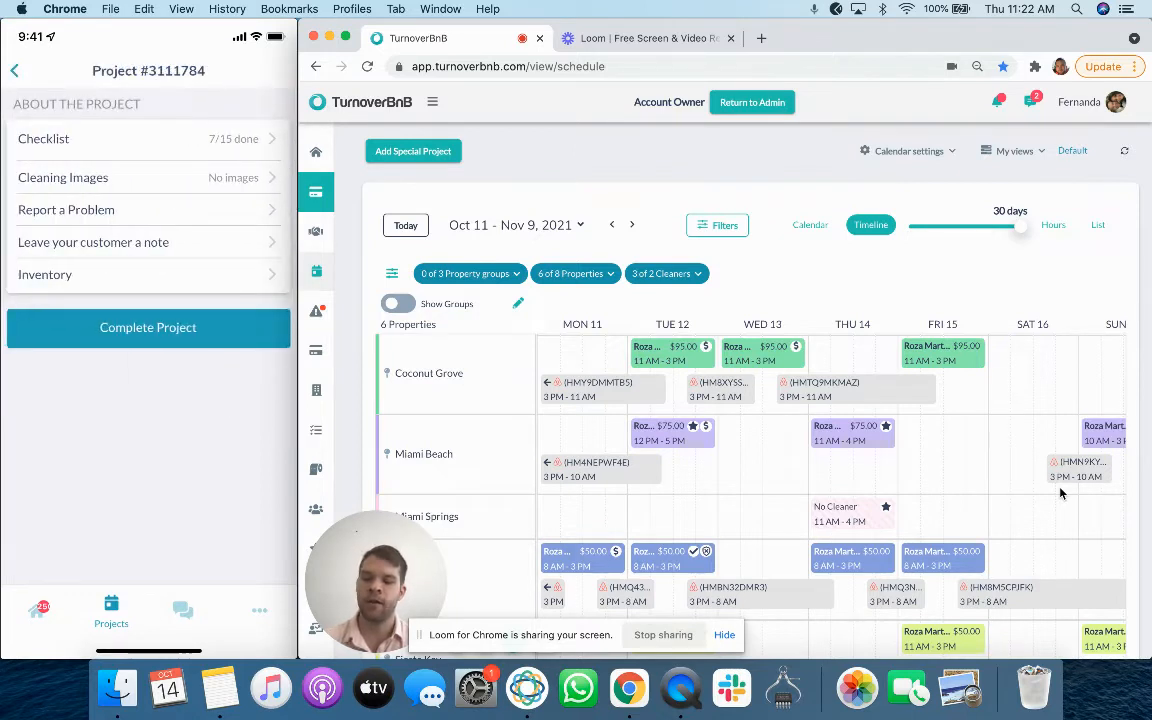
left_click(63, 177)
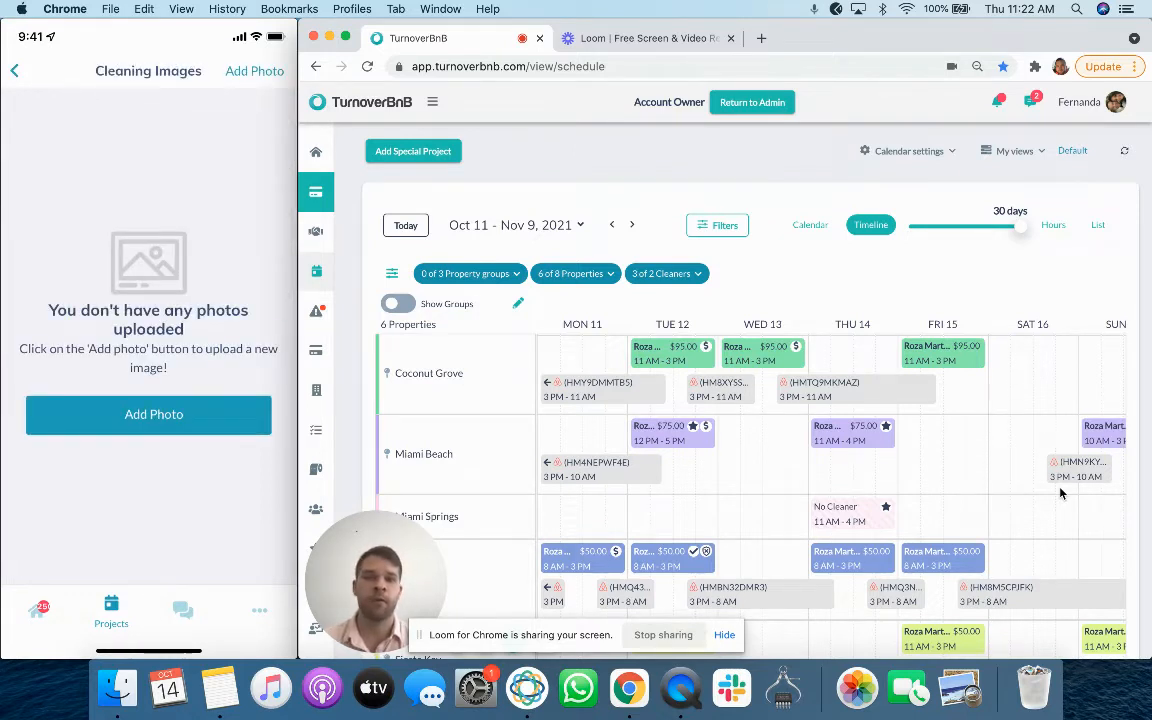
left_click(148, 414)
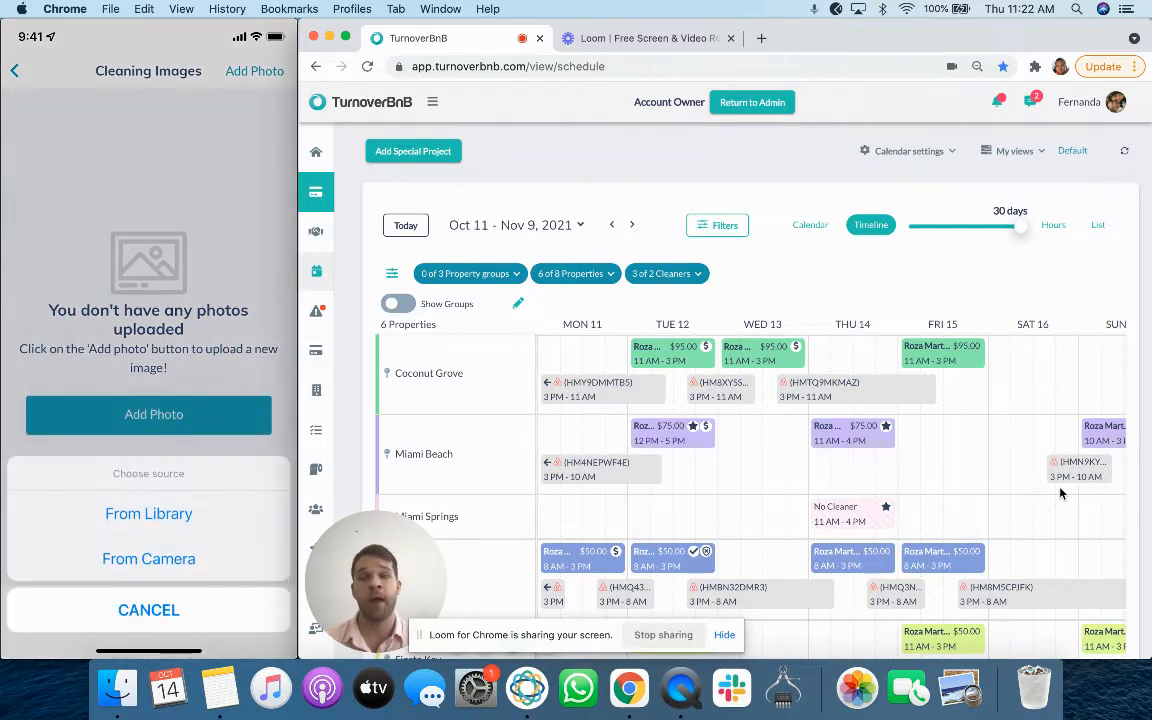
left_click(148, 513)
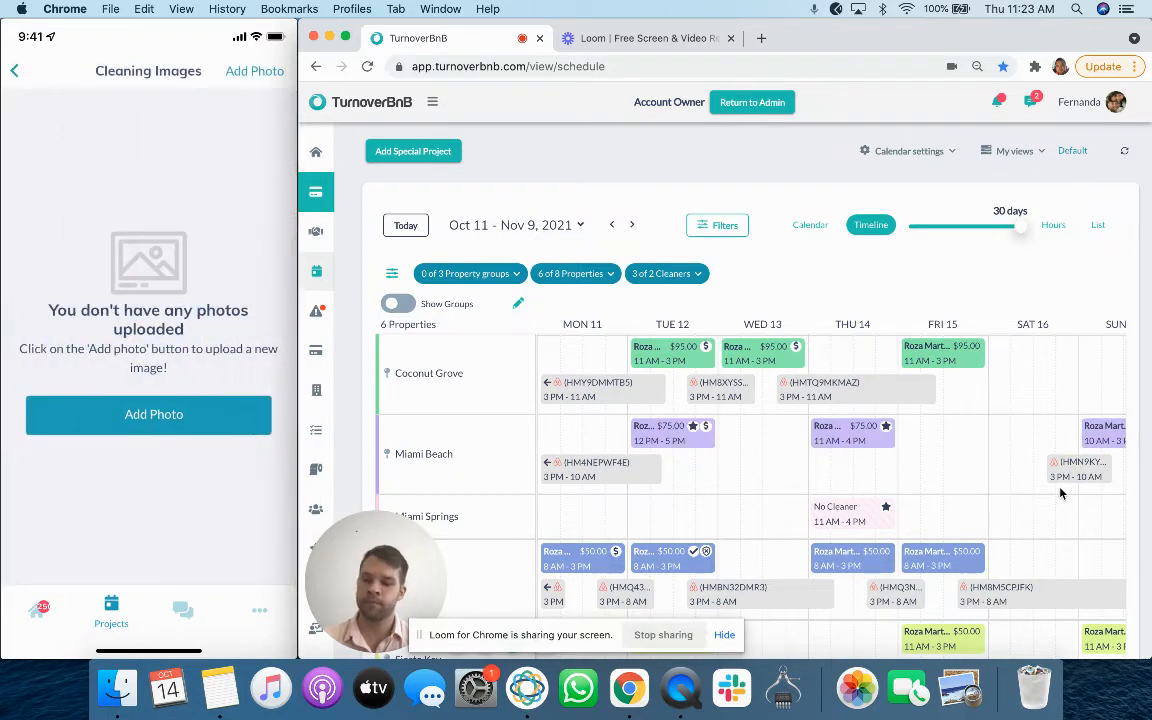
left_click(14, 70)
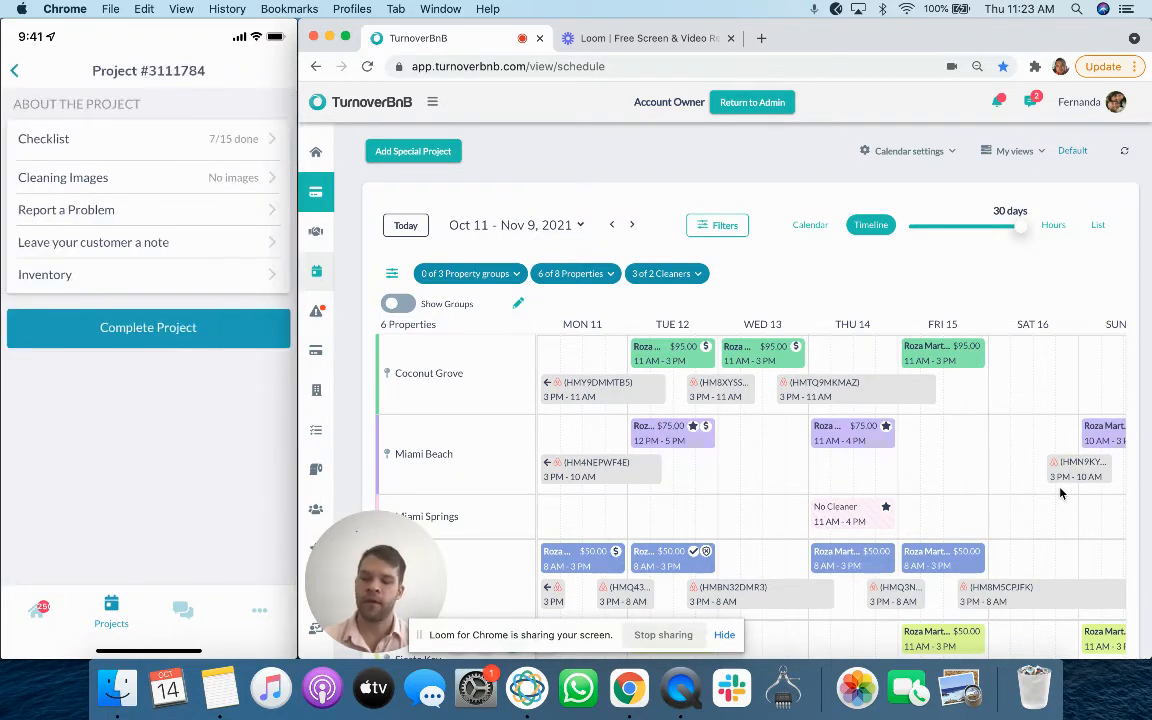
- Report a 'Tv is broken' problem with the note 'Let's fix it' and a photo
left_click(66, 209)
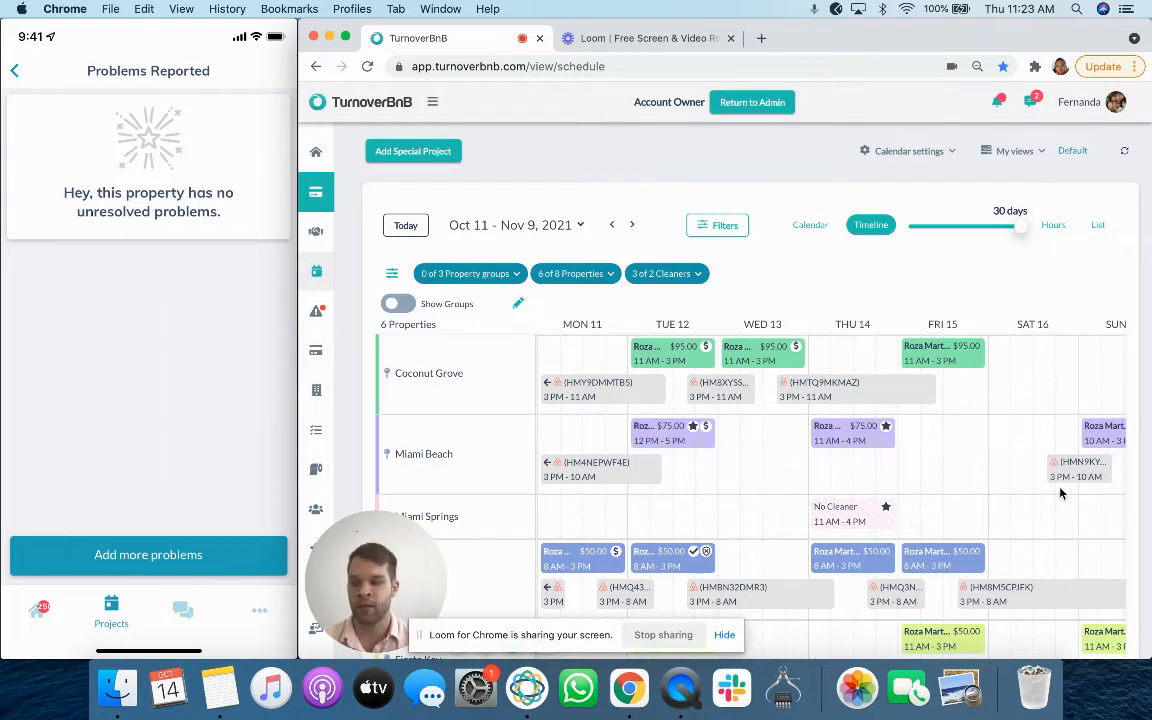
left_click(148, 555)
type("T S broken")
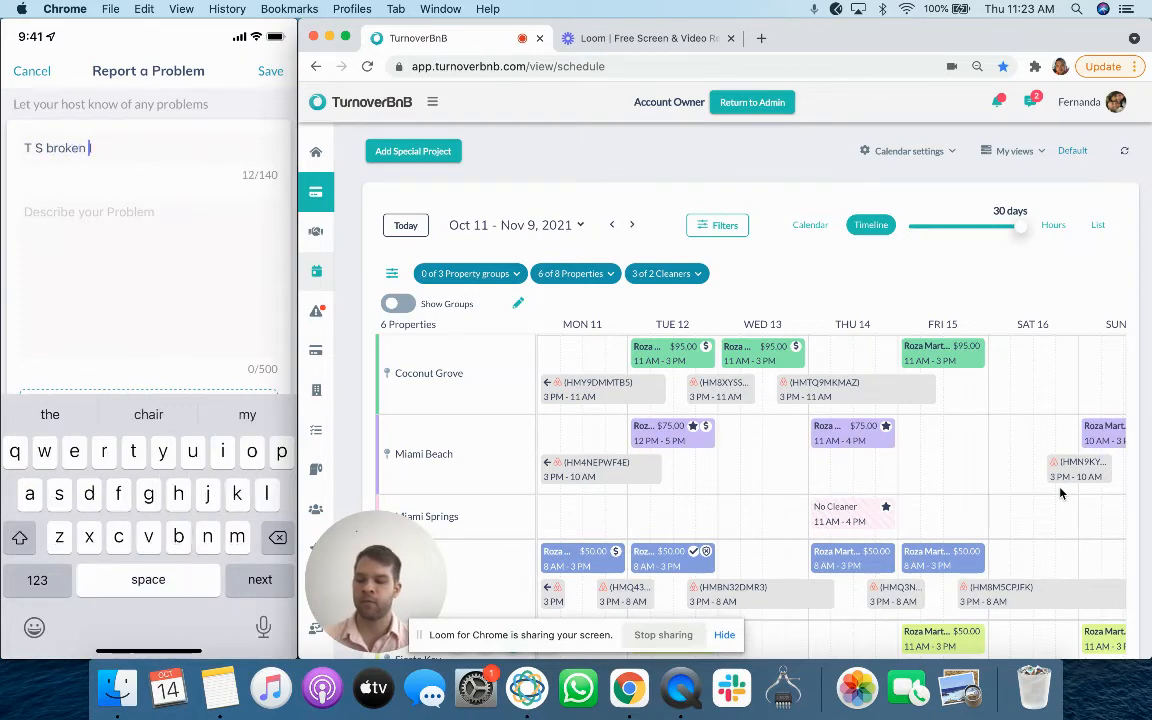
key("backspace")
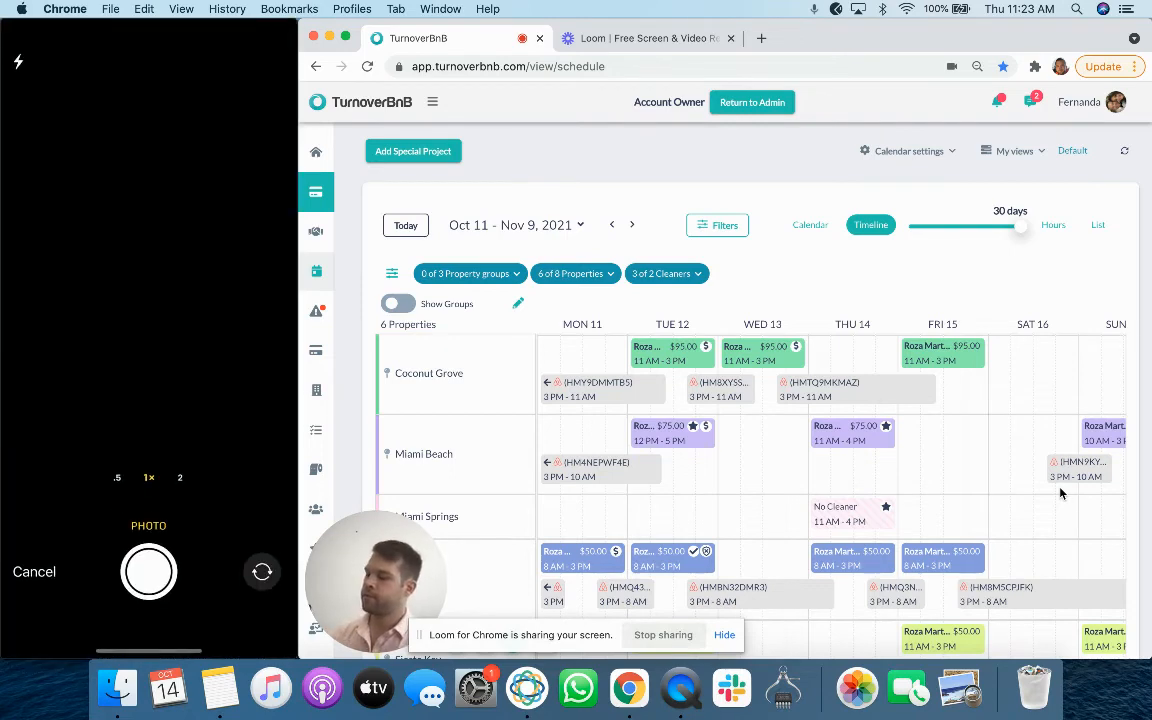
left_click(148, 571)
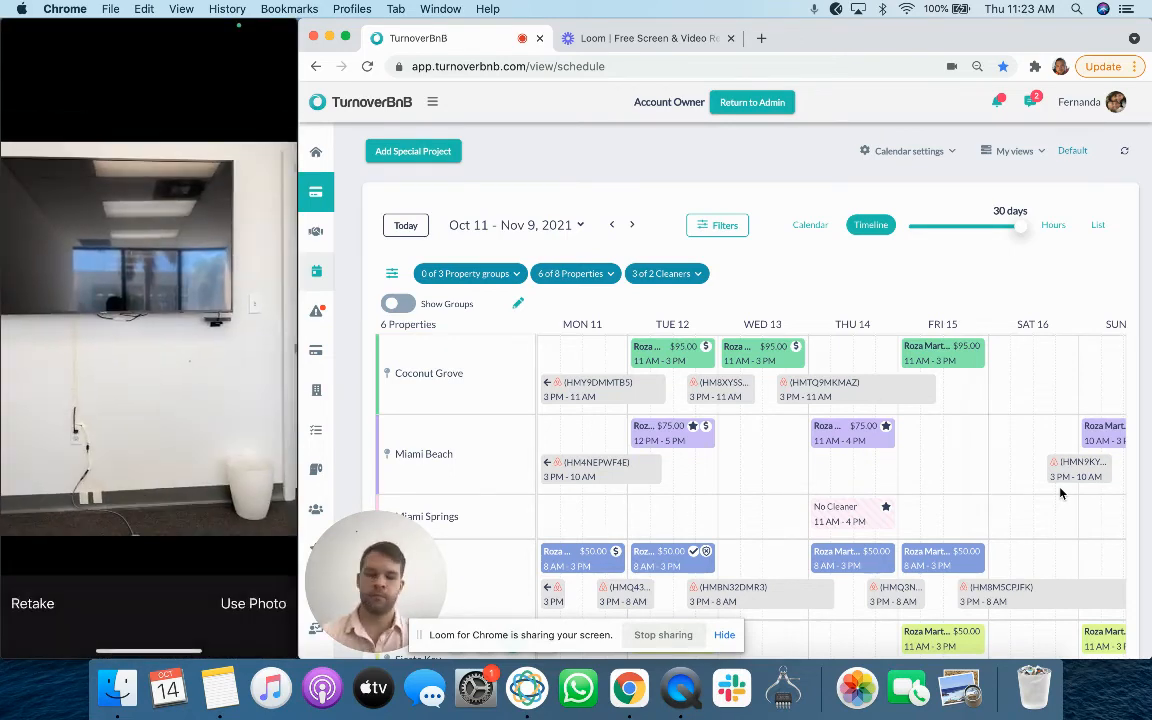
left_click(253, 603)
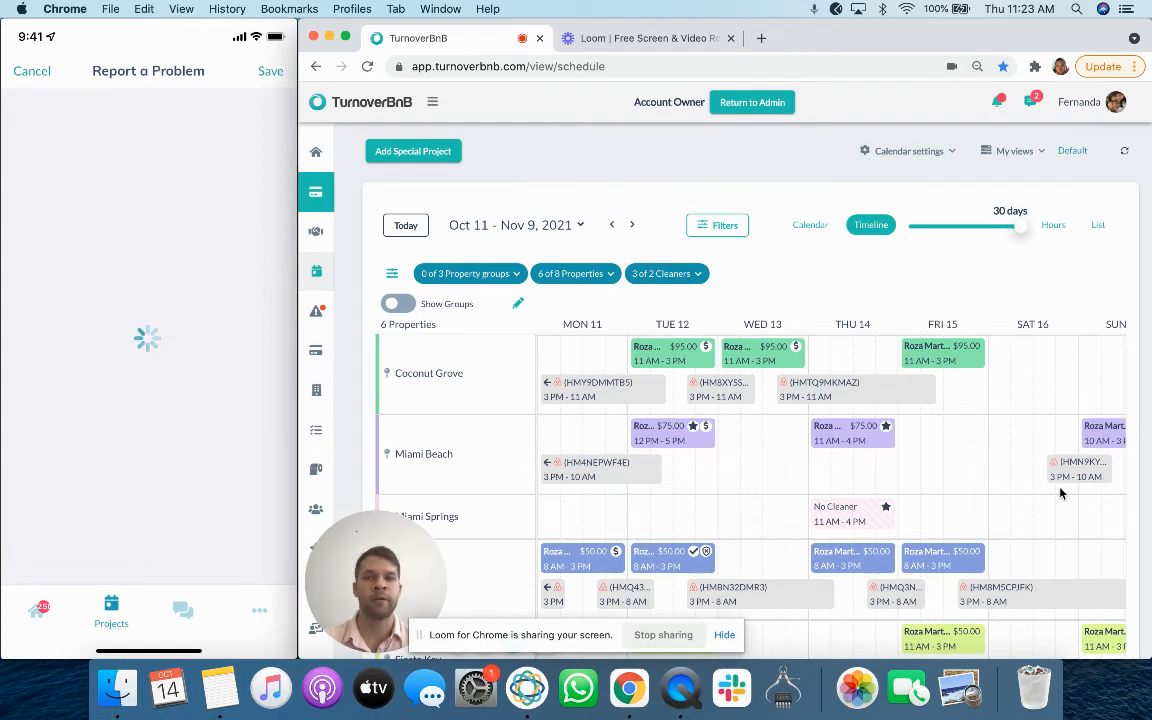
left_click(270, 71)
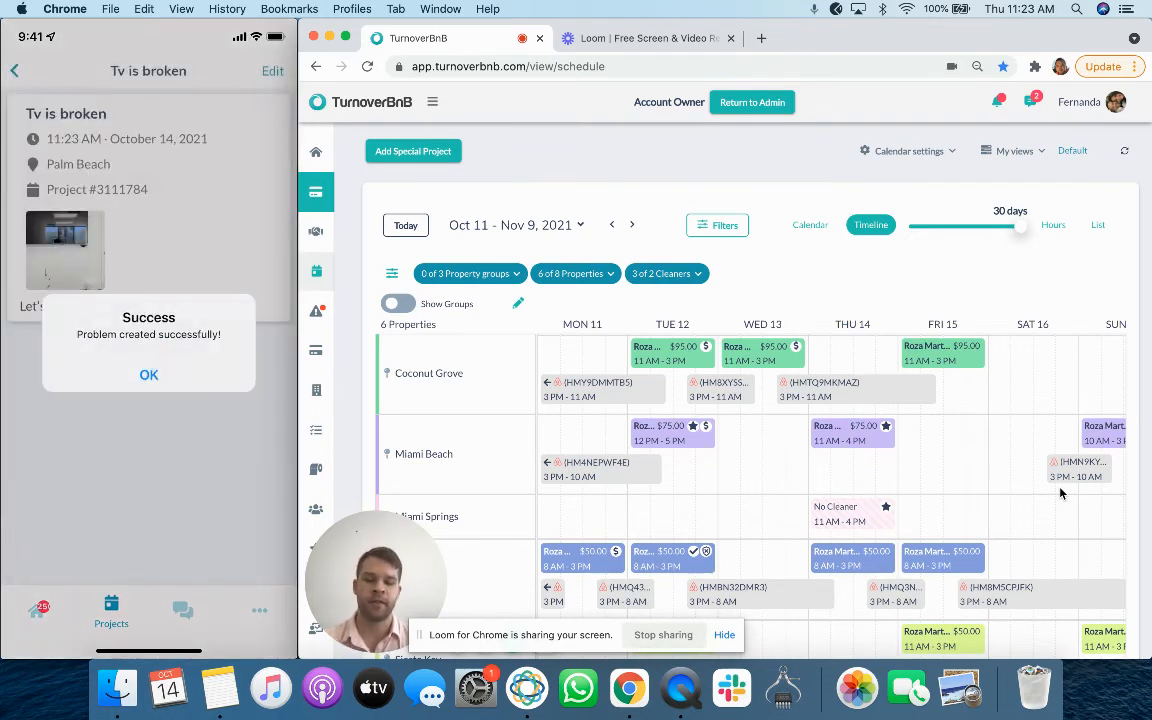
left_click(148, 375)
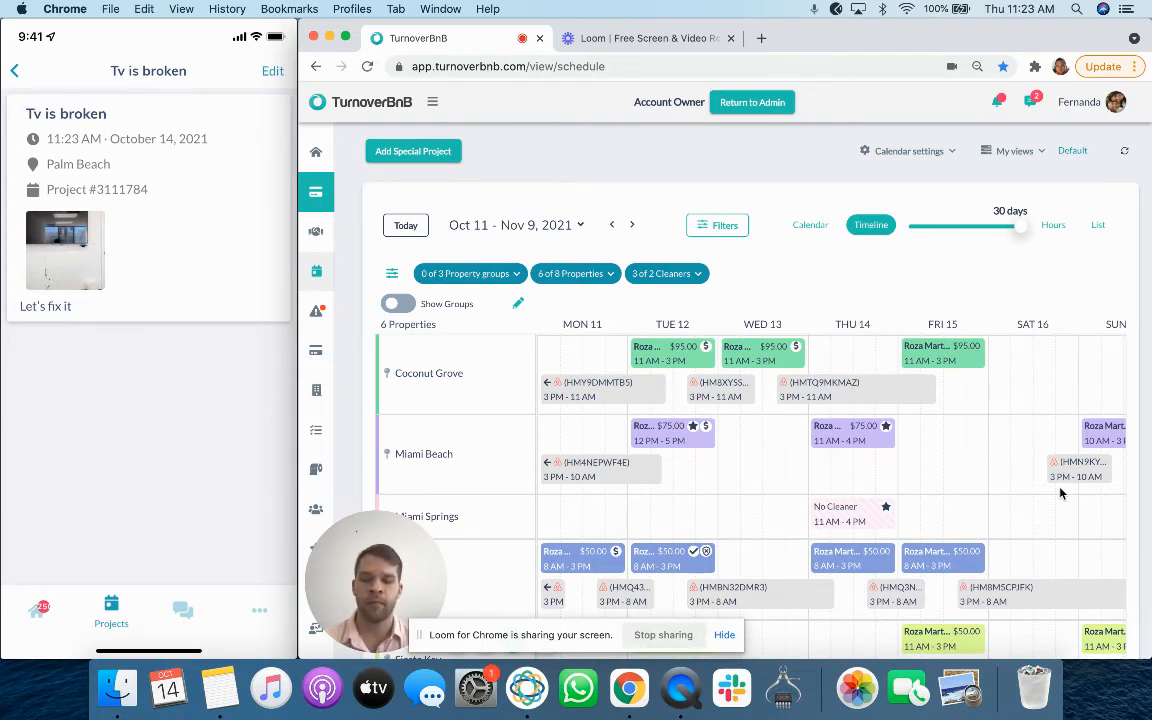
left_click(15, 70)
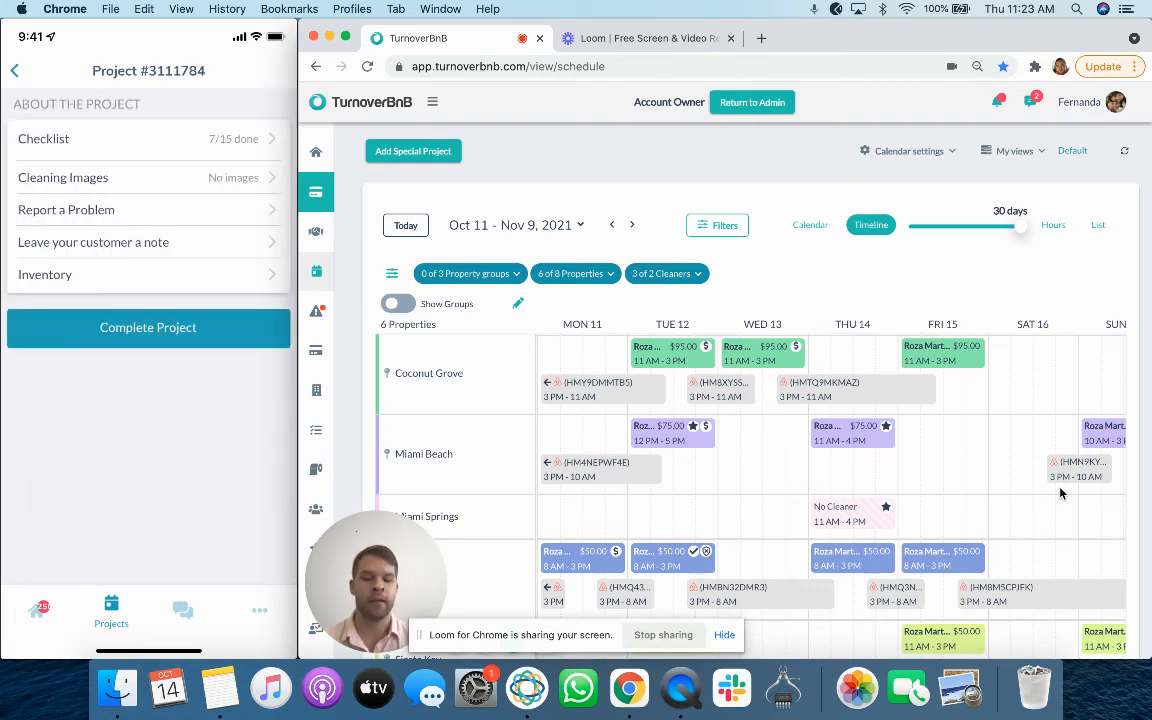
- Complete project #3111784, confirming with Yes and dismissing the success banner
left_click(93, 242)
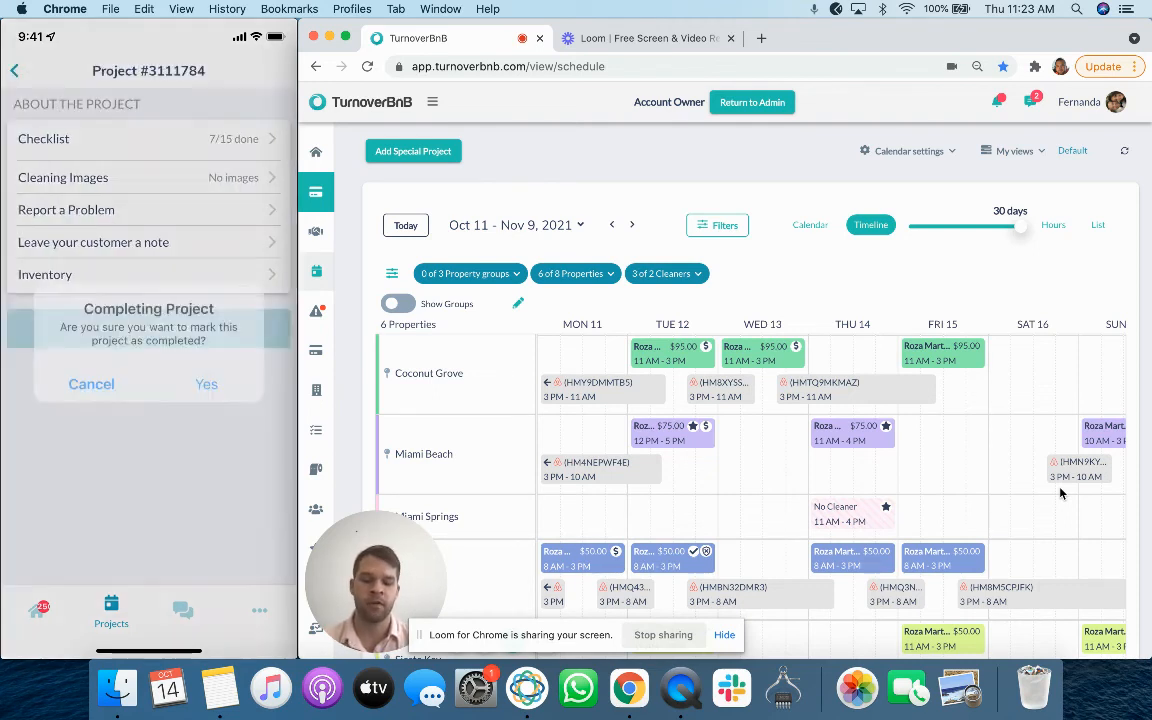
left_click(206, 384)
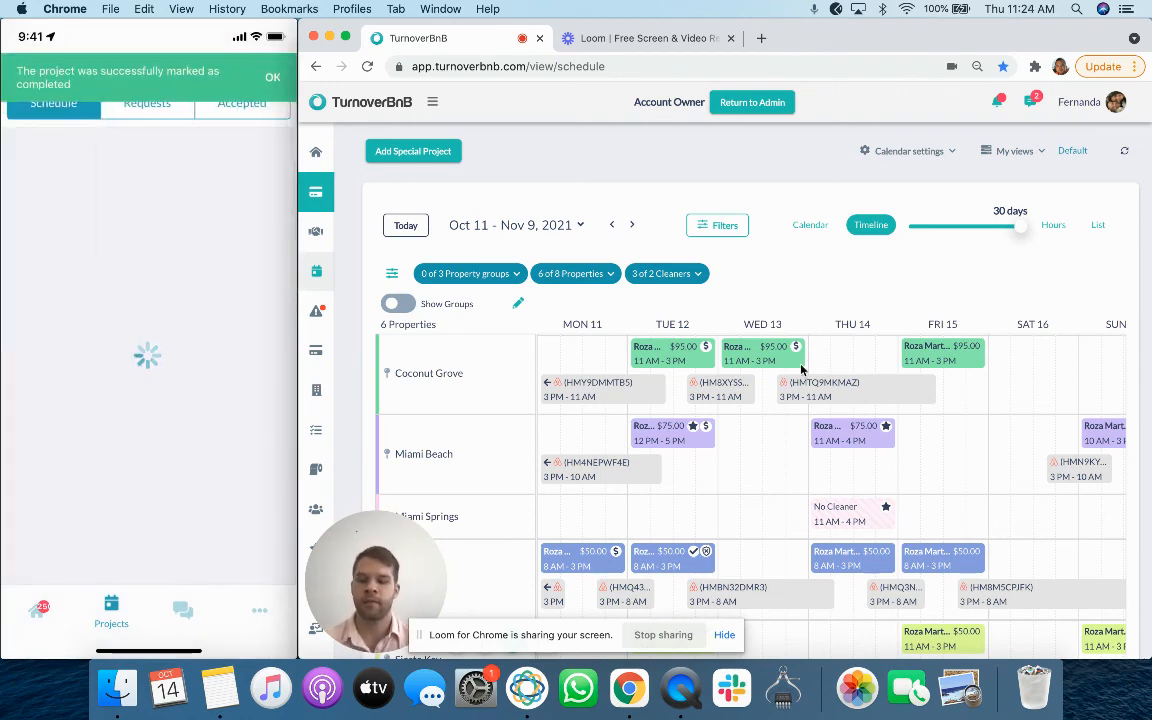
left_click(272, 77)
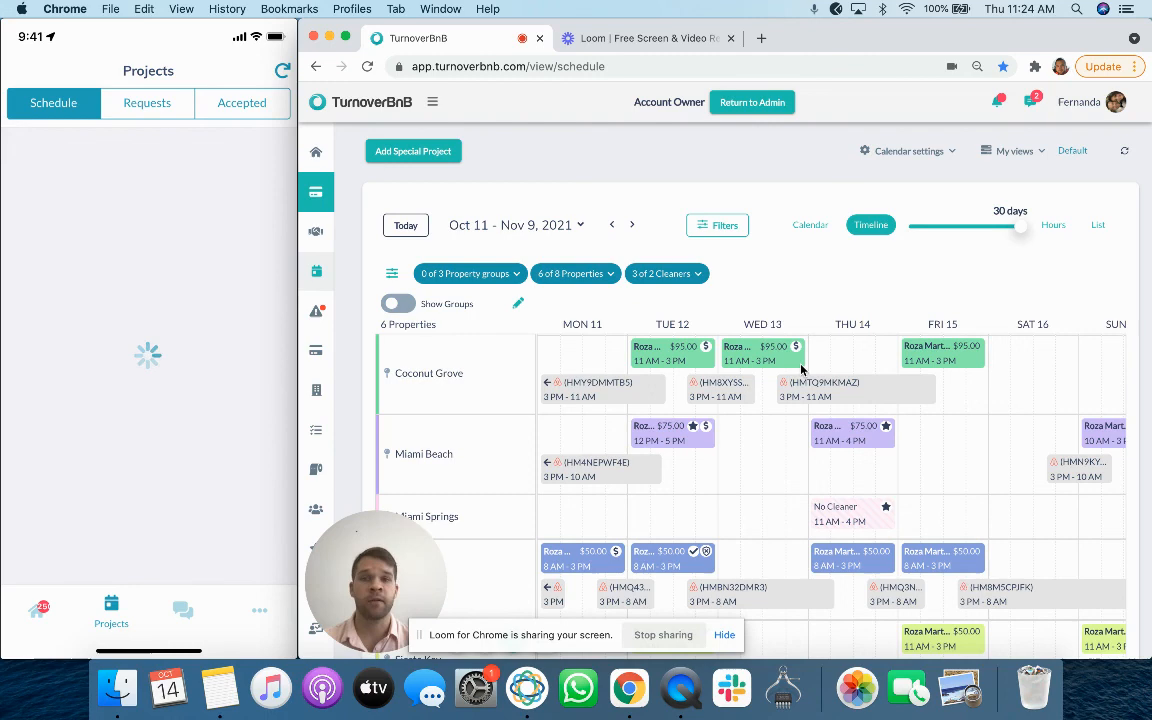